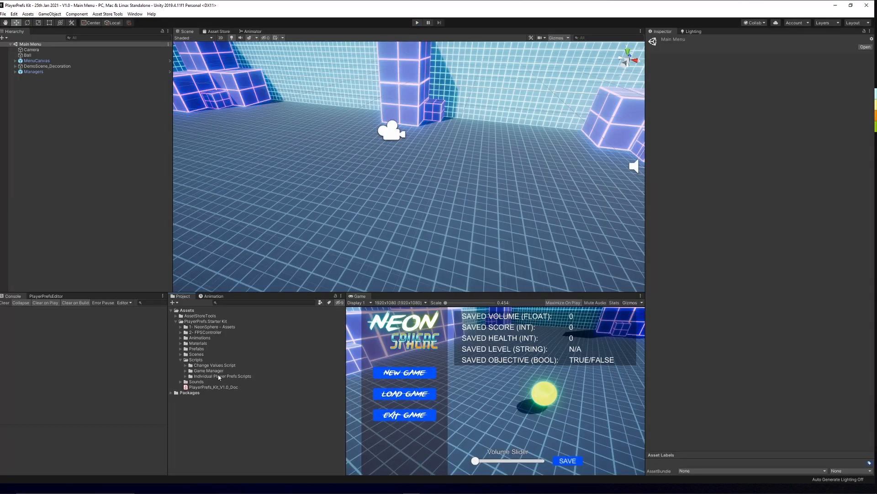
Expand the Individual Player Prefs Scripts folder in the Project window to reveal its controller scripts.
{"action": "left_click", "coordinate": [186, 375]}
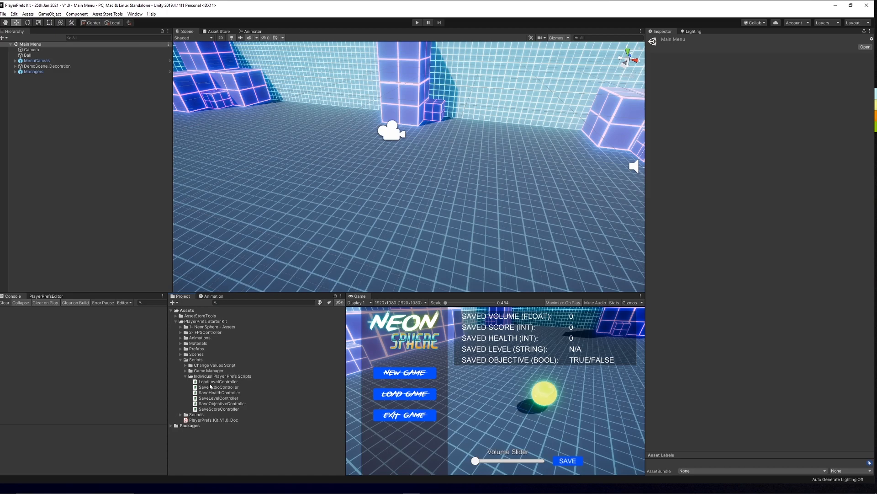
{"action": "mouse_move", "coordinate": [214, 409]}
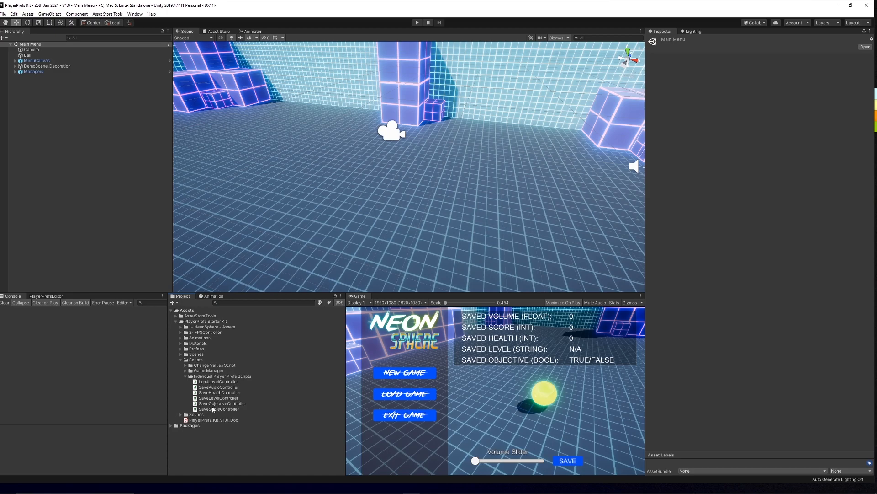
{"action": "left_click", "coordinate": [220, 409]}
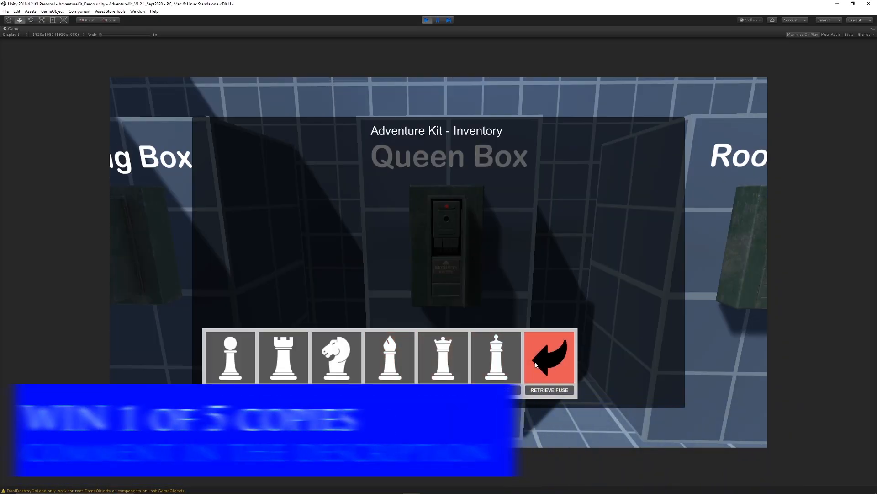
Retrieve the queen fuse from the Queen Box, then toggle the inventory to review collected items.
{"action": "left_click", "coordinate": [442, 357]}
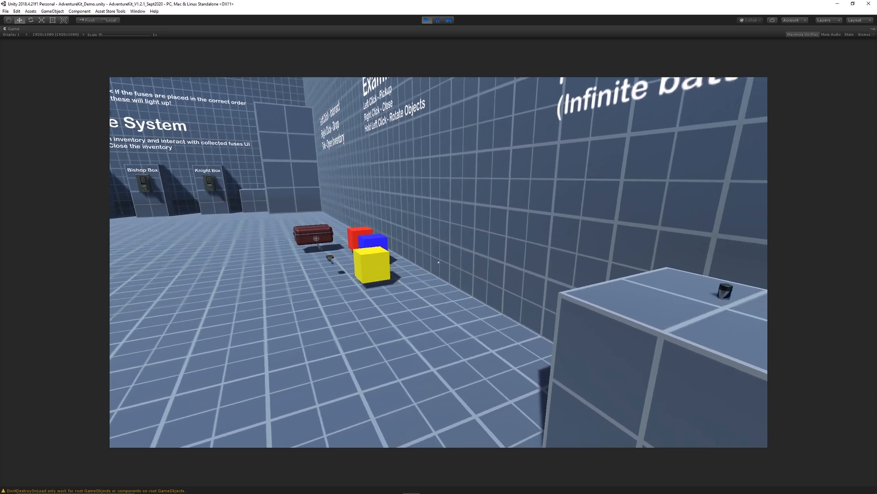
{"action": "key", "text": "tab"}
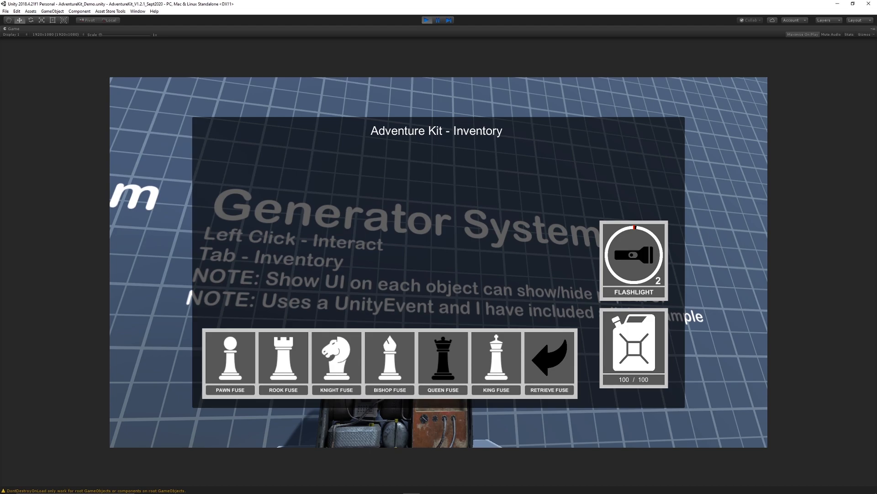
{"action": "key", "text": "tab"}
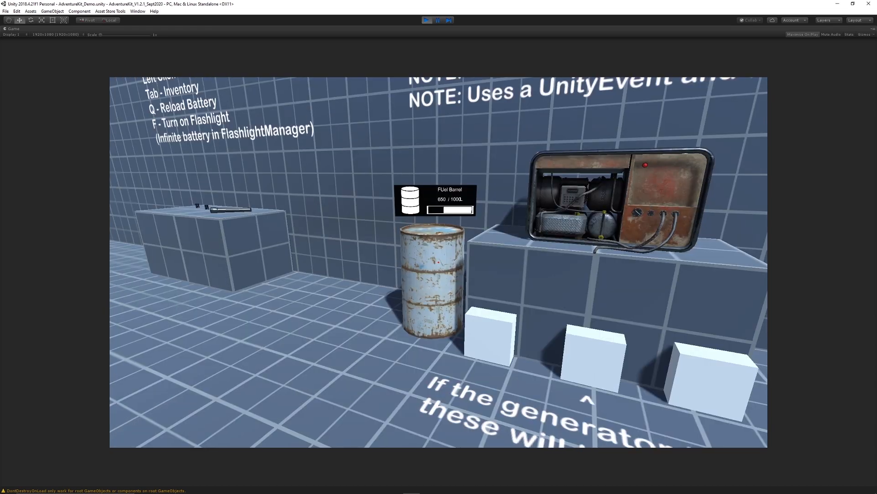
{"action": "key", "text": "Tab"}
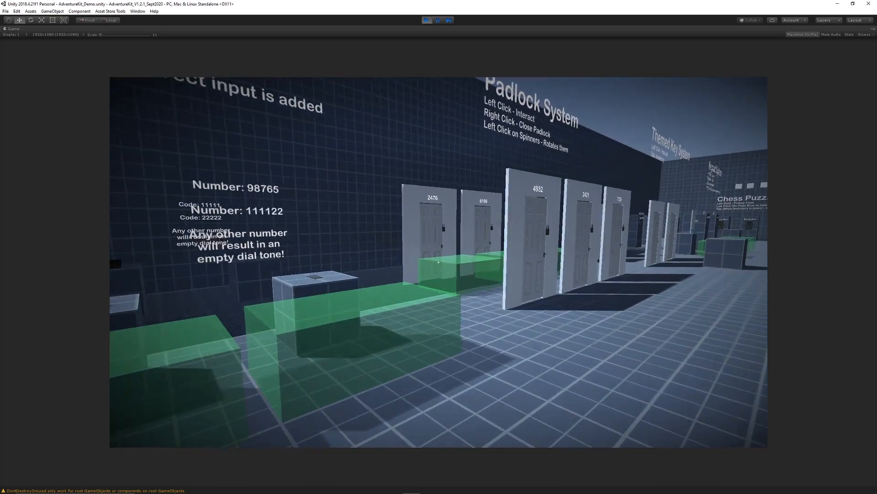
{"action": "key", "text": "tab"}
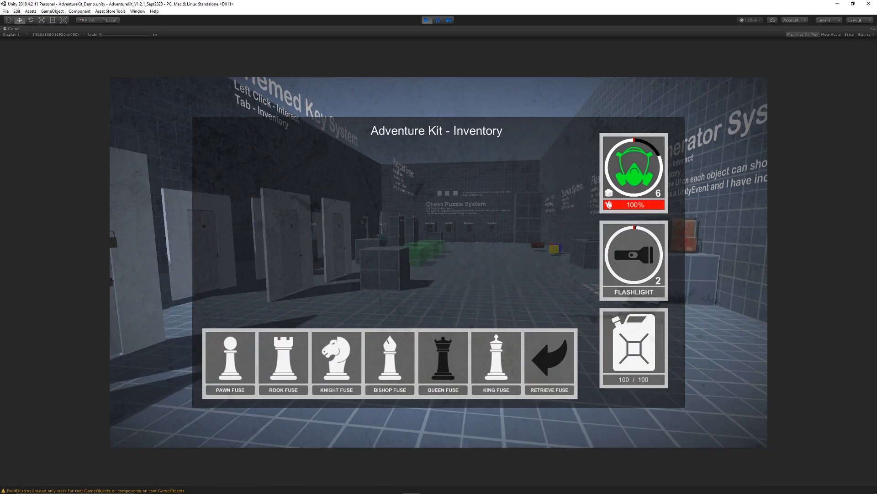